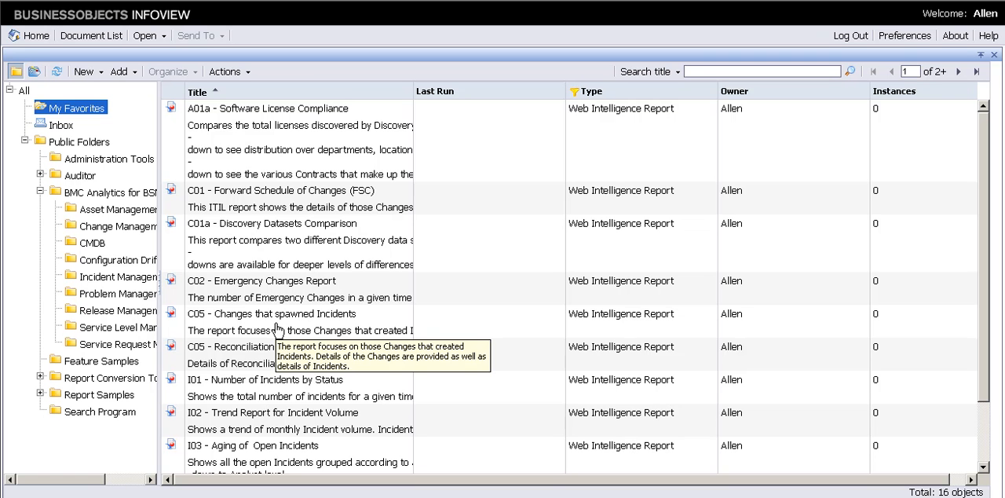
Open the C05 Changes that spawned Incidents report from the document list.
{"action": "left_click", "coordinate": [270, 313]}
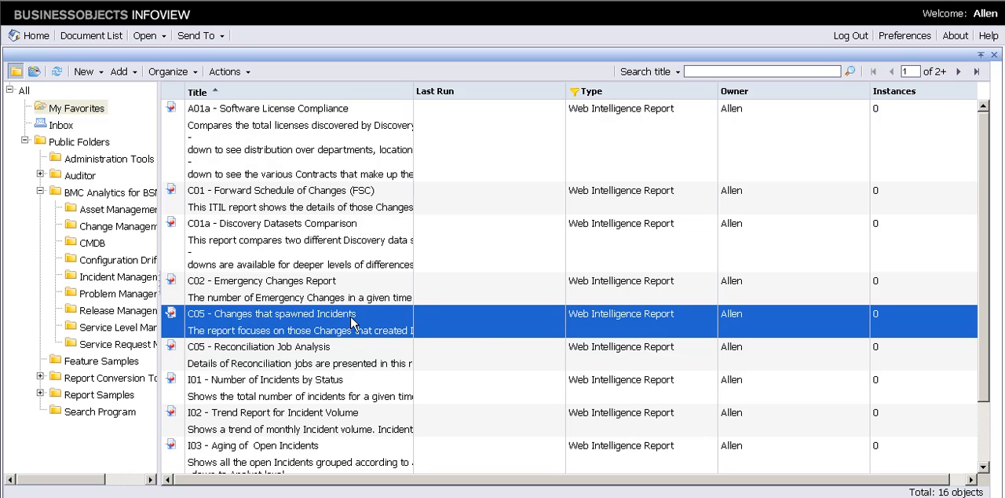
{"action": "double_click", "coordinate": [271, 314]}
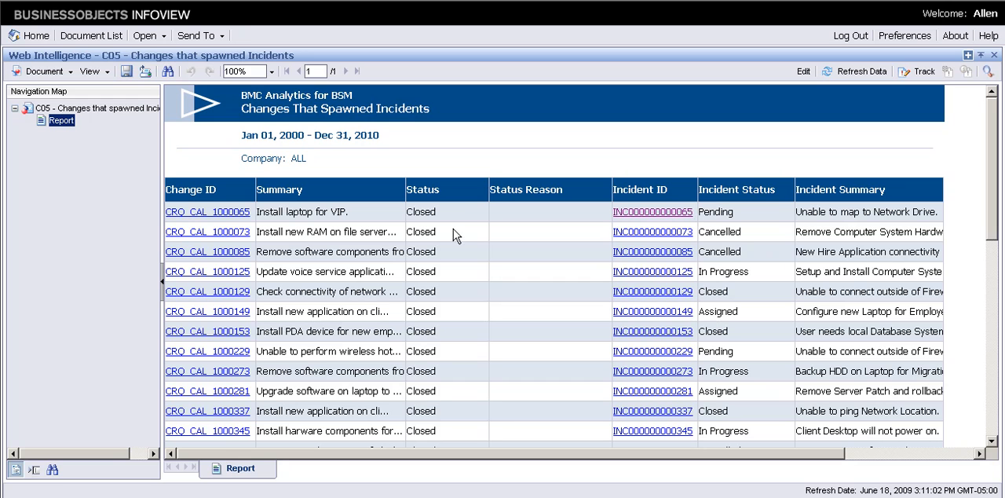
{"action": "mouse_move", "coordinate": [489, 181]}
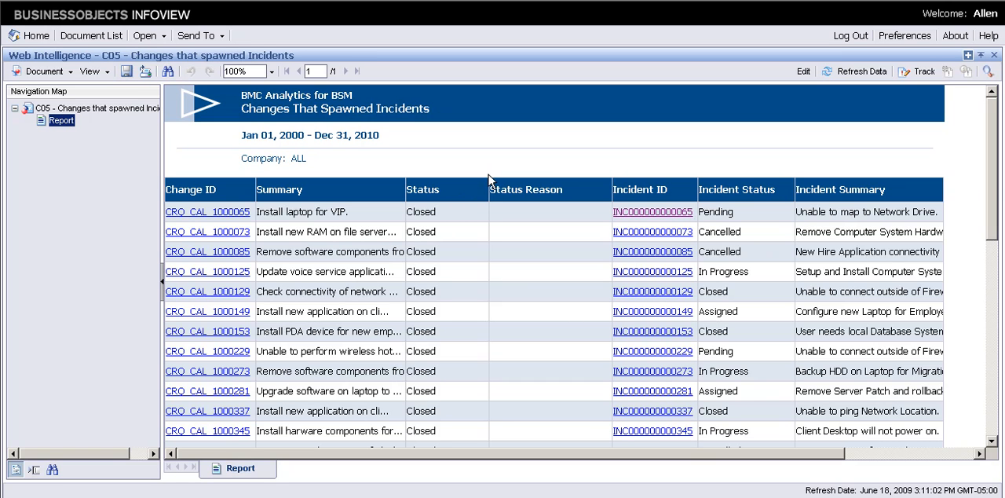
{"action": "mouse_move", "coordinate": [516, 196]}
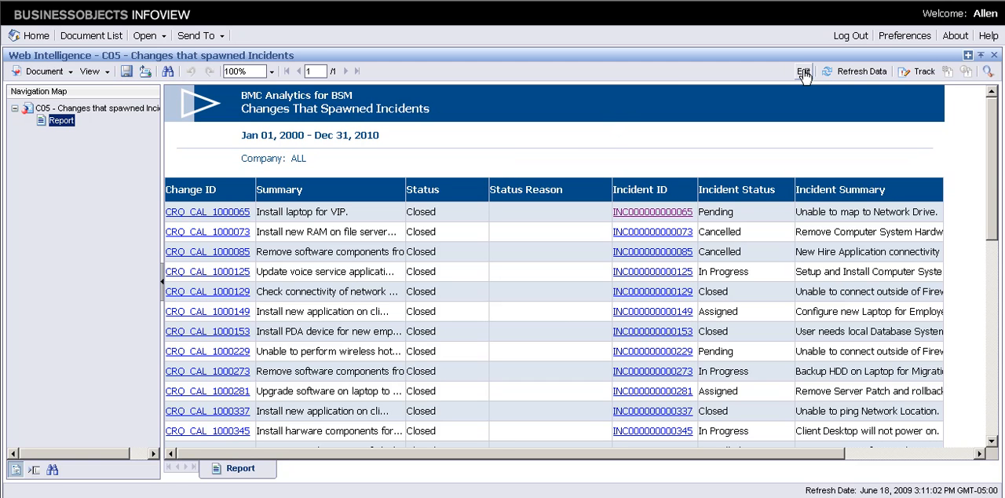
Switch the open report into Edit mode and start Edit Query.
{"action": "left_click", "coordinate": [803, 72]}
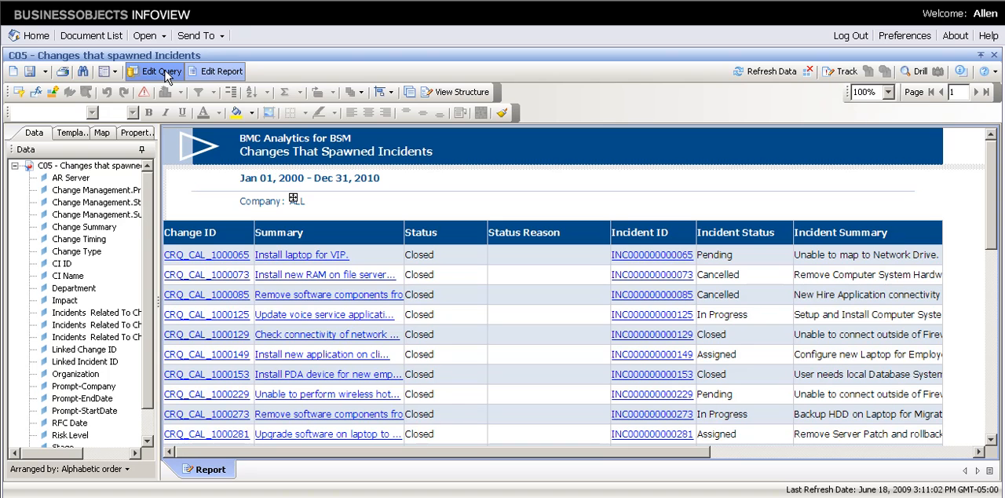
{"action": "left_click", "coordinate": [155, 71]}
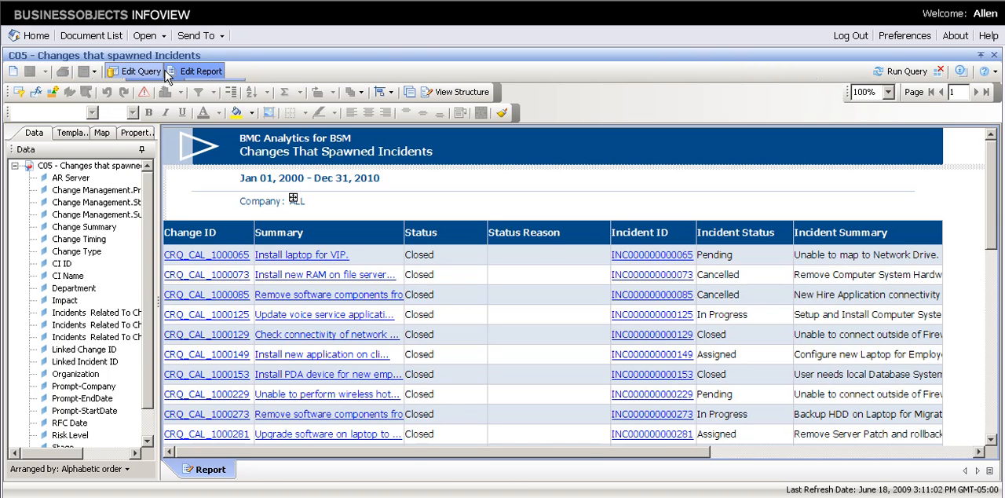
Add Change Manager from Change Management > Change Assignment to the query's Result Objects.
{"action": "left_click", "coordinate": [141, 71]}
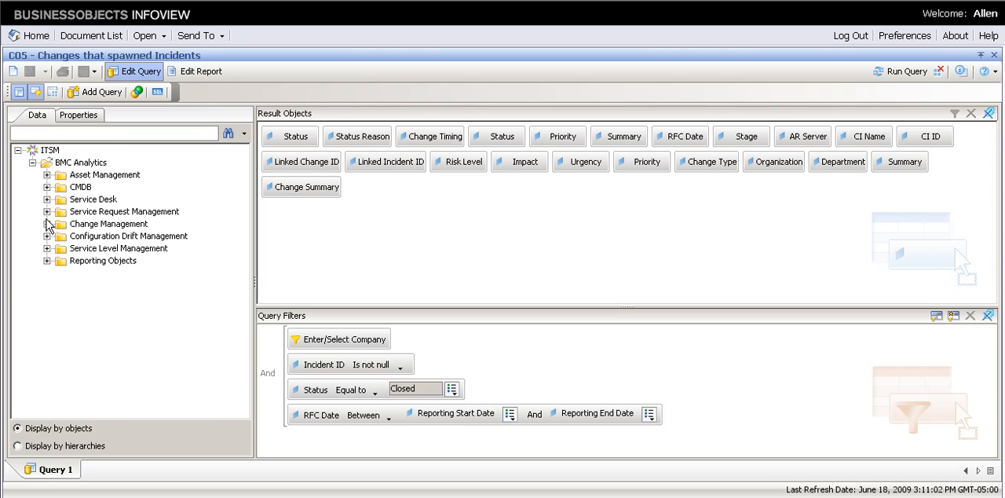
{"action": "left_click", "coordinate": [48, 224]}
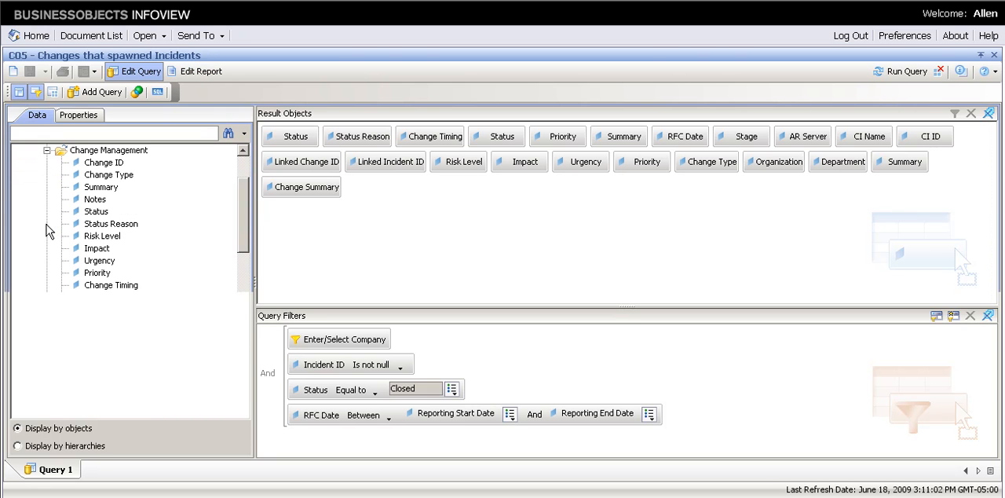
{"action": "scroll", "scroll_direction": "down", "scroll_amount": 3}
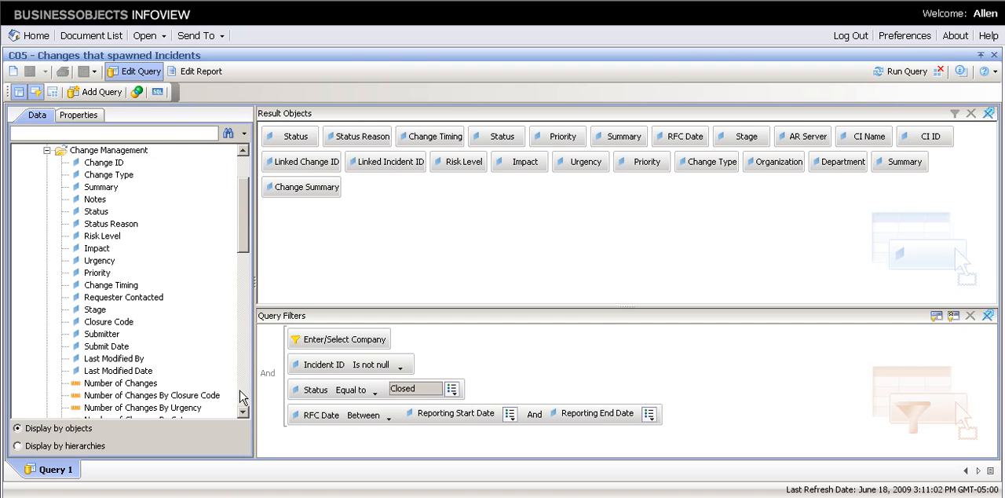
{"action": "scroll", "scroll_direction": "down", "scroll_amount": 3}
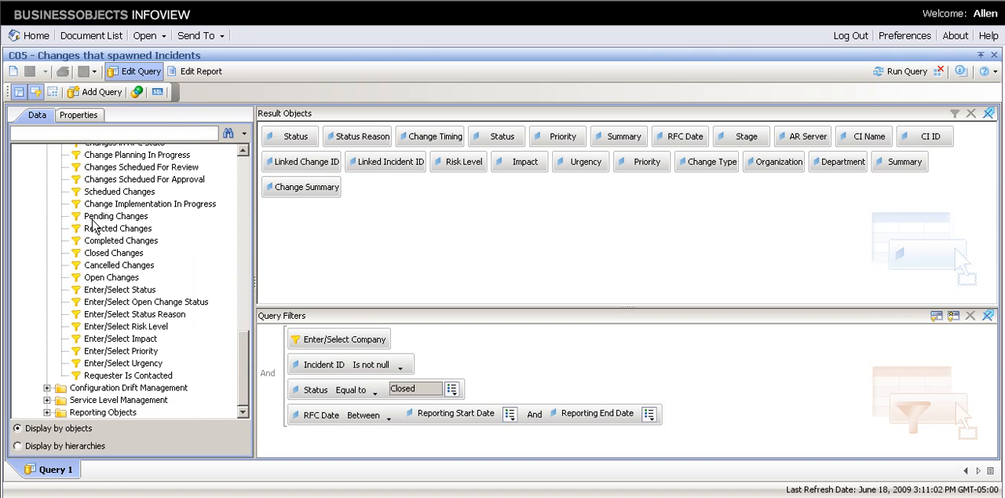
{"action": "mouse_move", "coordinate": [242, 196]}
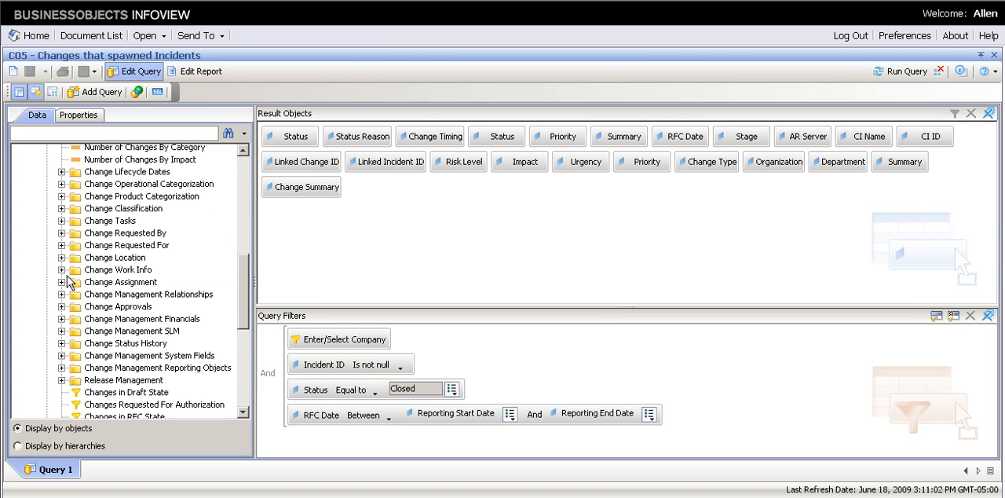
{"action": "left_click", "coordinate": [62, 282]}
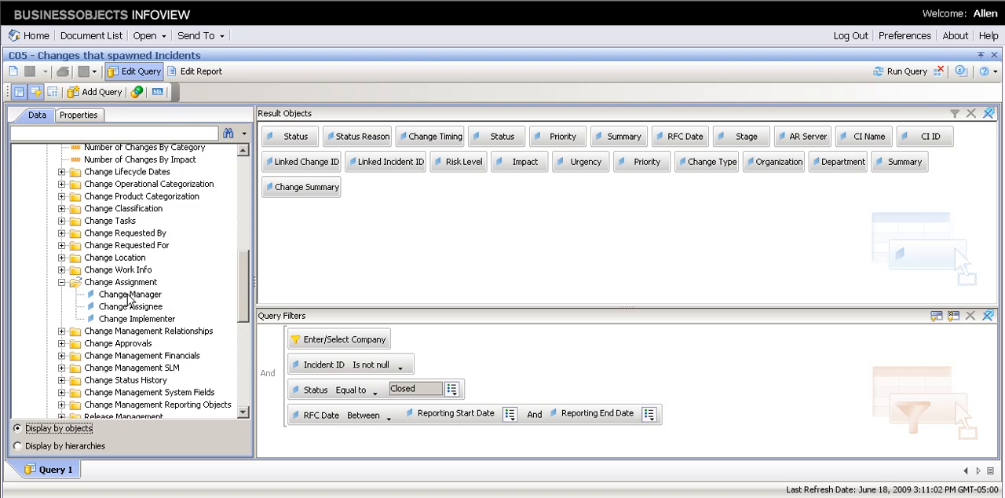
{"action": "left_click", "coordinate": [131, 294]}
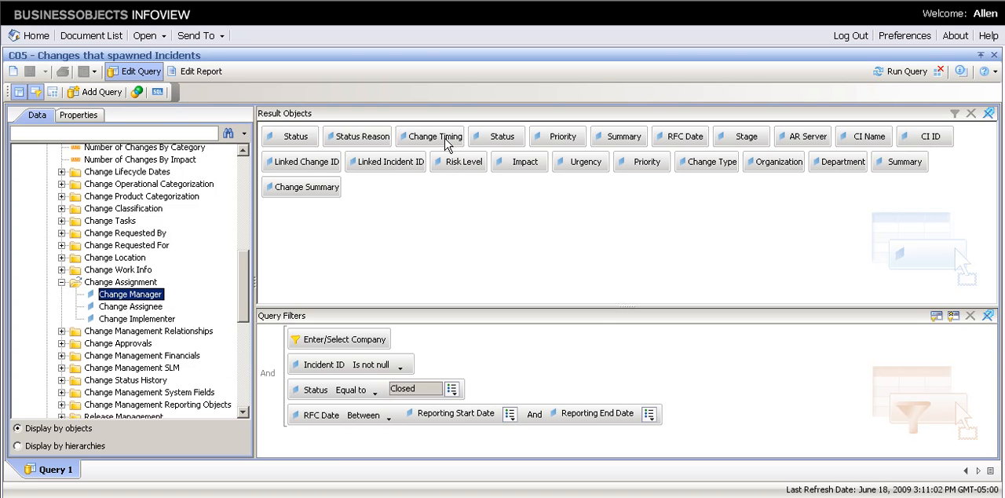
{"action": "mouse_move", "coordinate": [171, 284]}
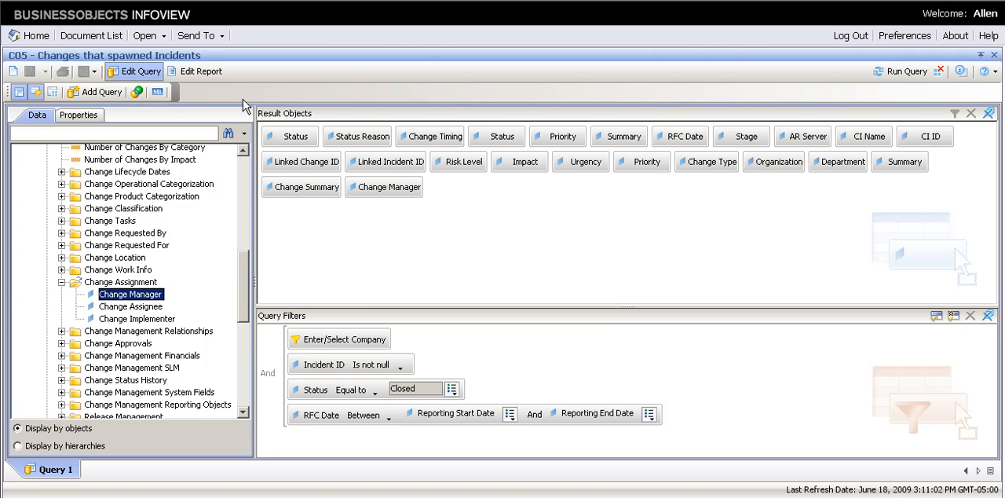
Return to report editing, confirming the purge of old query data.
{"action": "left_click", "coordinate": [201, 71]}
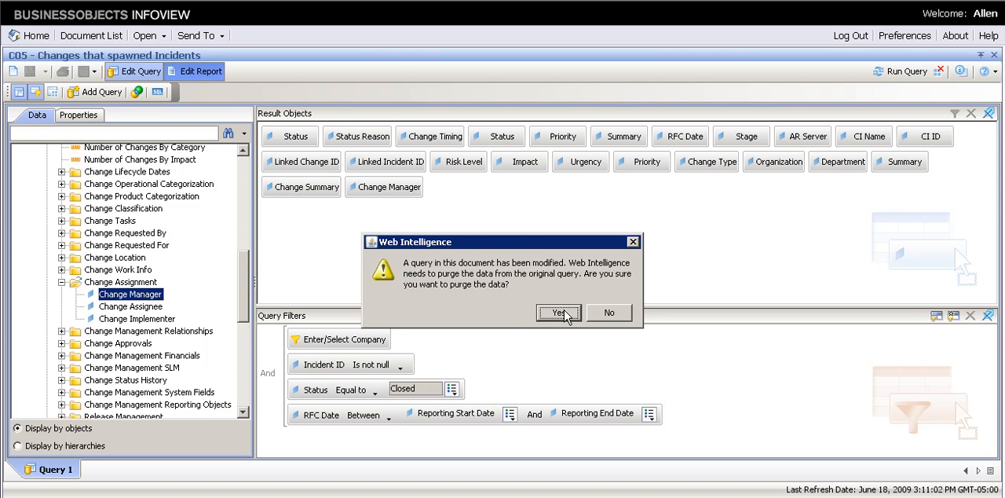
{"action": "left_click", "coordinate": [559, 313]}
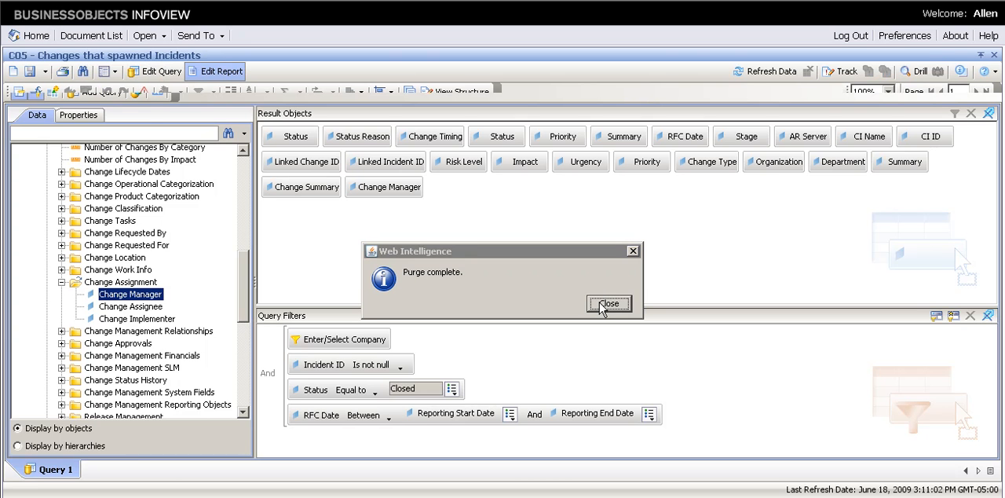
{"action": "left_click", "coordinate": [609, 304]}
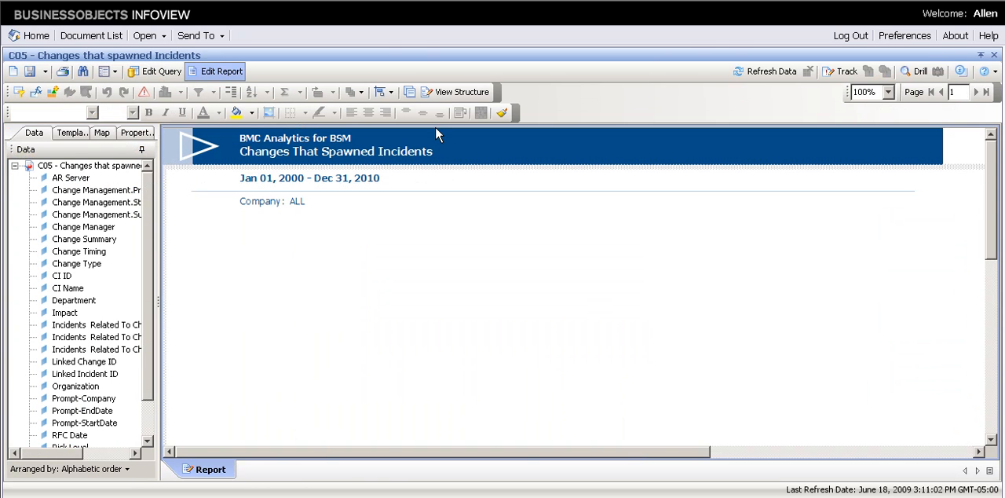
In structure view, place a Change Manager column between Summary and Status.
{"action": "left_click", "coordinate": [455, 92]}
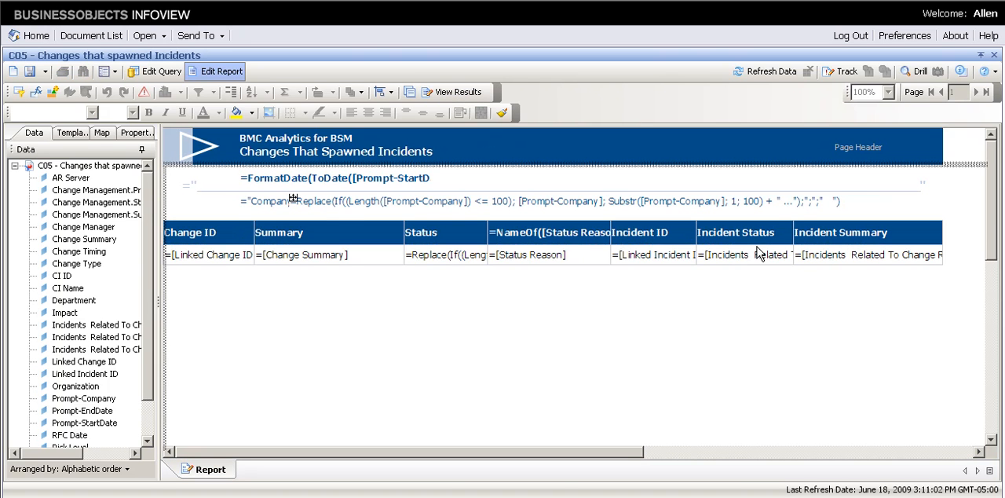
{"action": "mouse_move", "coordinate": [92, 234]}
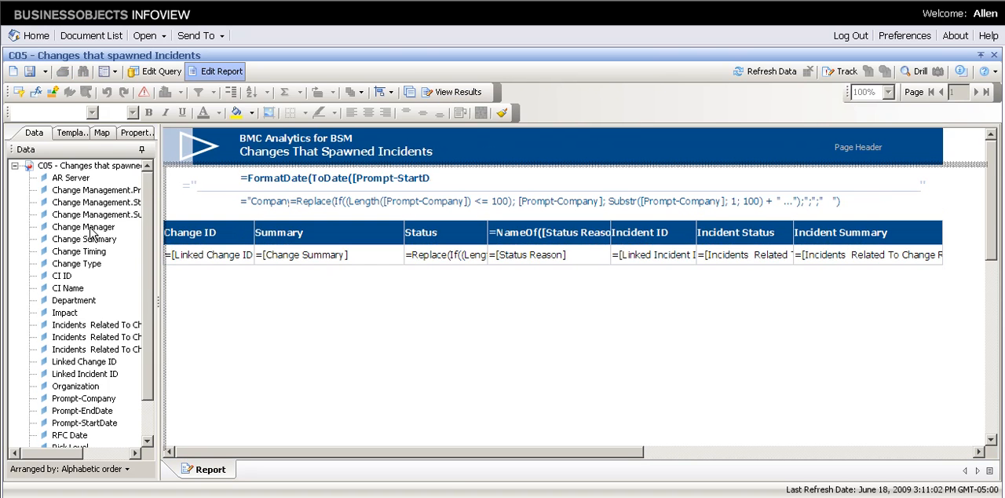
{"action": "left_click", "coordinate": [83, 226]}
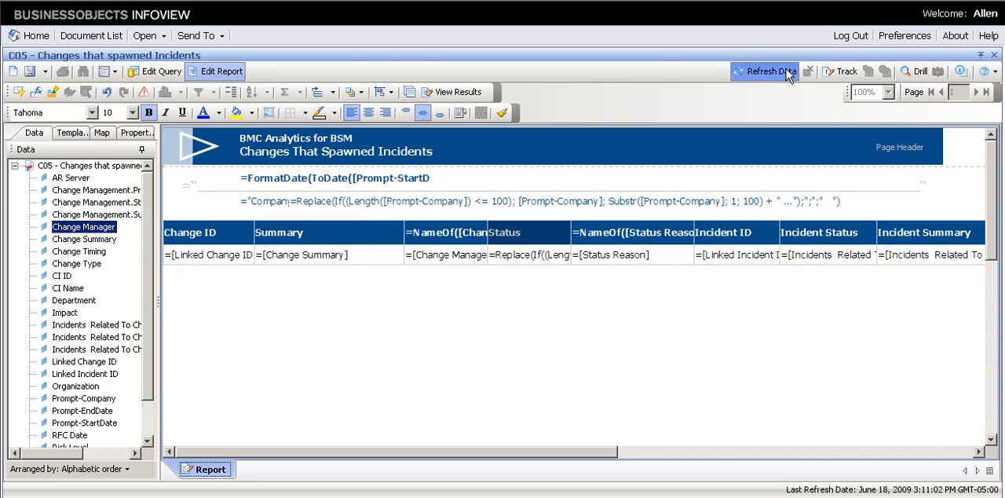
Refresh the data keeping prompts 2000-01-01, 2010-12-31 and ALL.
{"action": "left_click", "coordinate": [769, 72]}
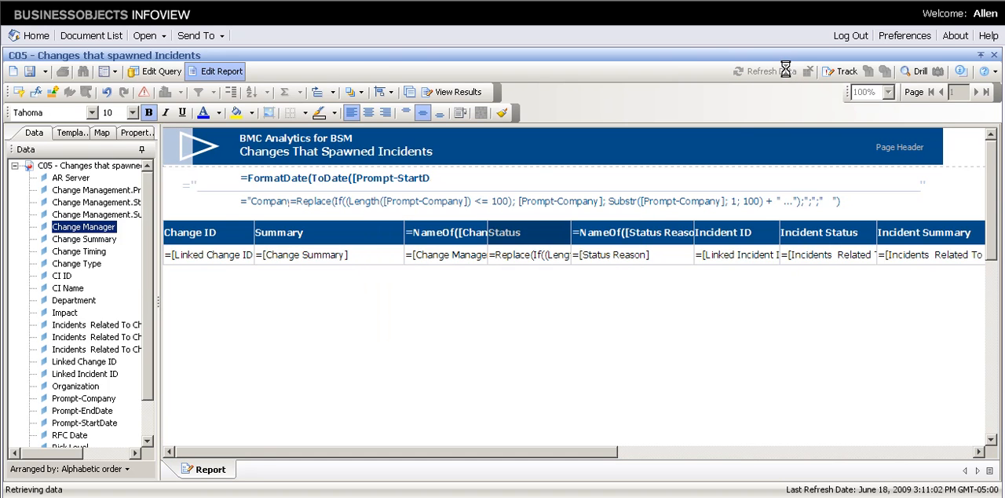
{"action": "left_click", "coordinate": [759, 71]}
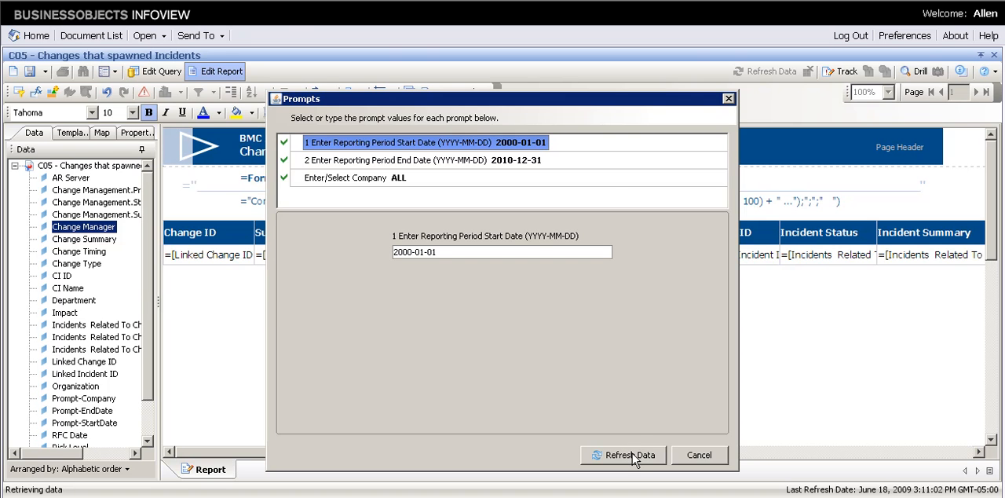
{"action": "left_click", "coordinate": [623, 454]}
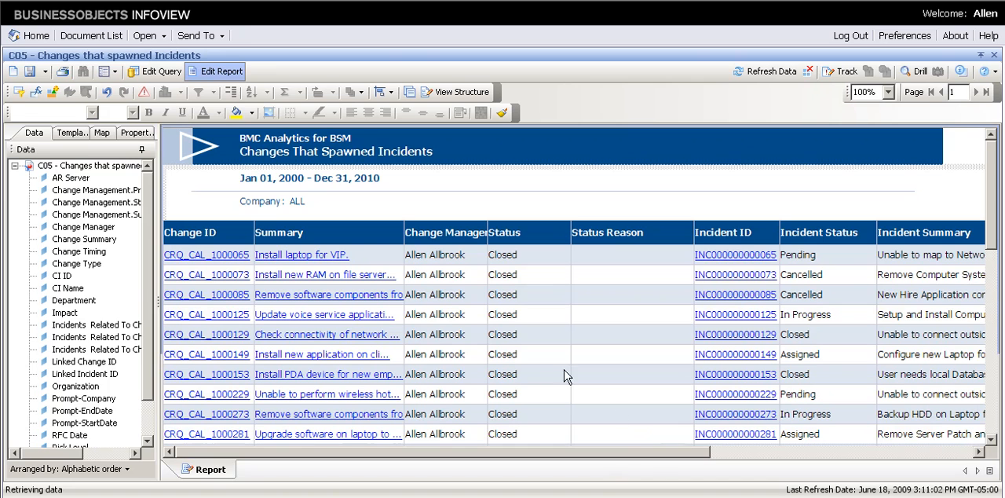
{"action": "left_click", "coordinate": [769, 71]}
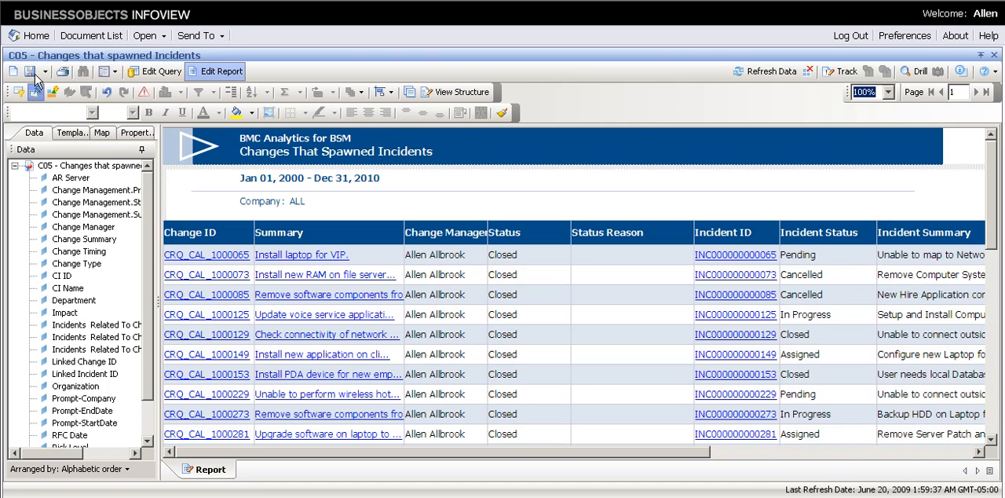
{"action": "mouse_move", "coordinate": [32, 71]}
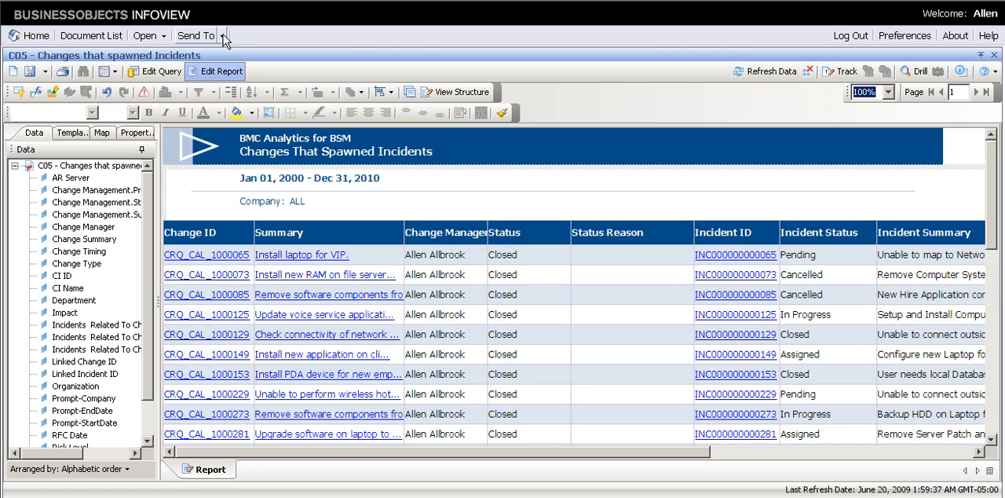
Show the Send To destinations: inbox, email, FTP and file location.
{"action": "left_click", "coordinate": [223, 35]}
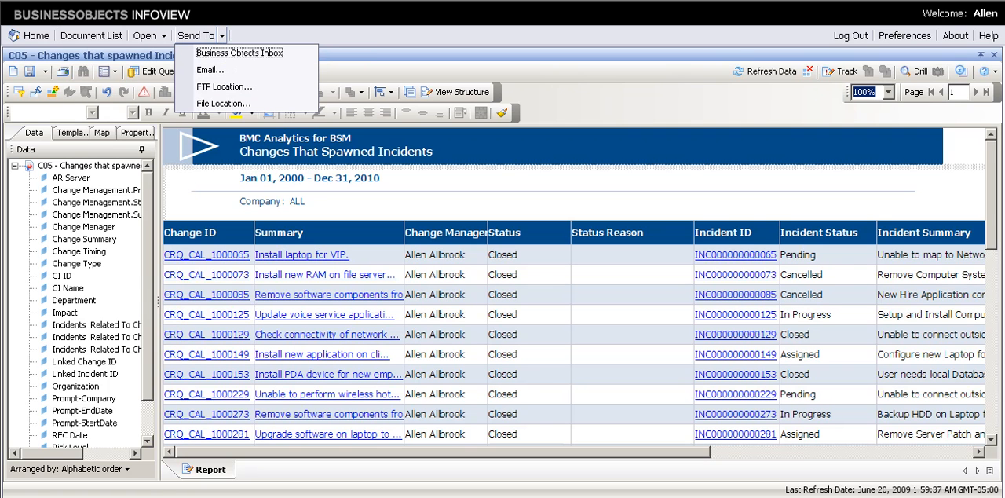
{"action": "mouse_move", "coordinate": [239, 52]}
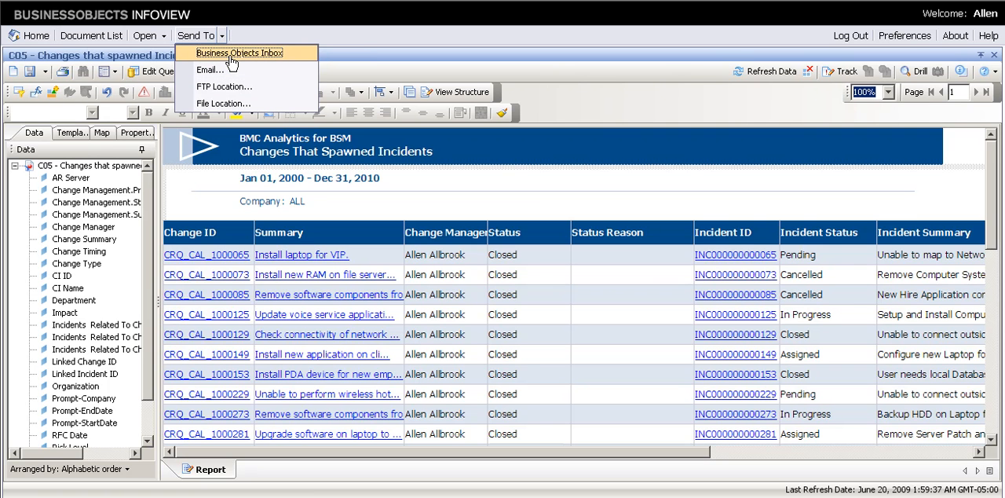